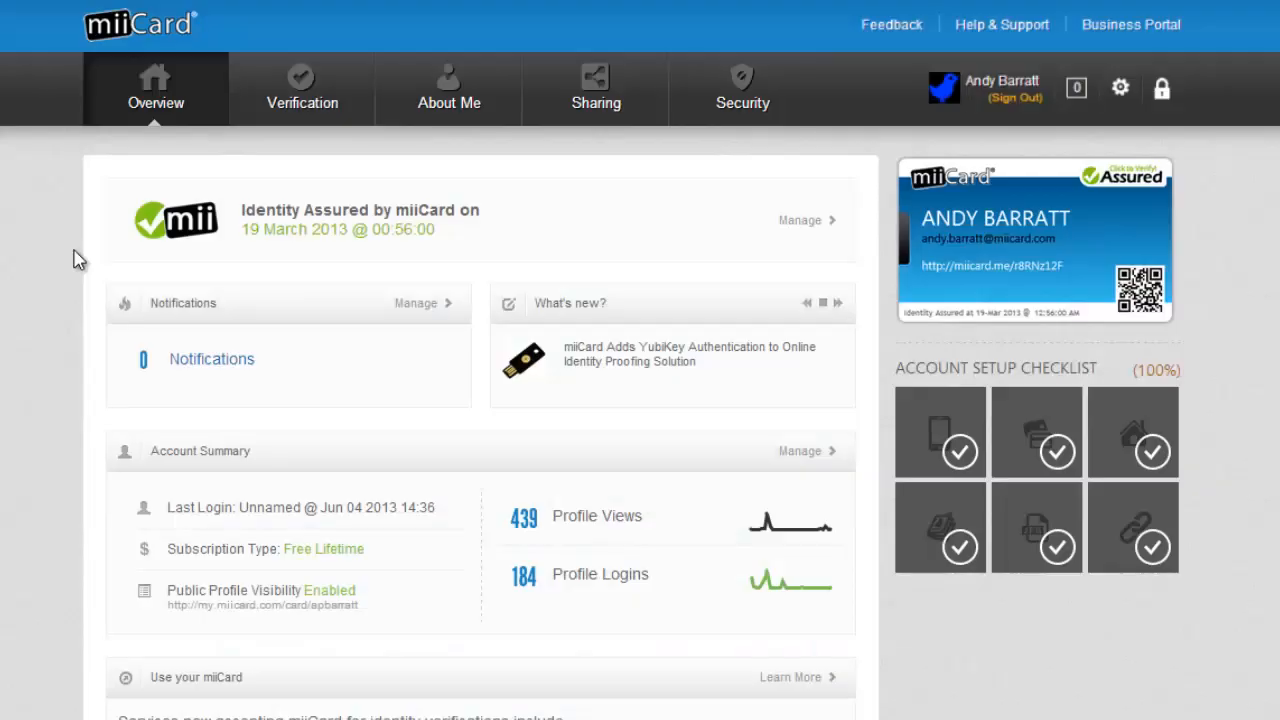
# Step: Go to the About Me page to view Social Accounts with nothing connected
pyautogui.click(838, 302)
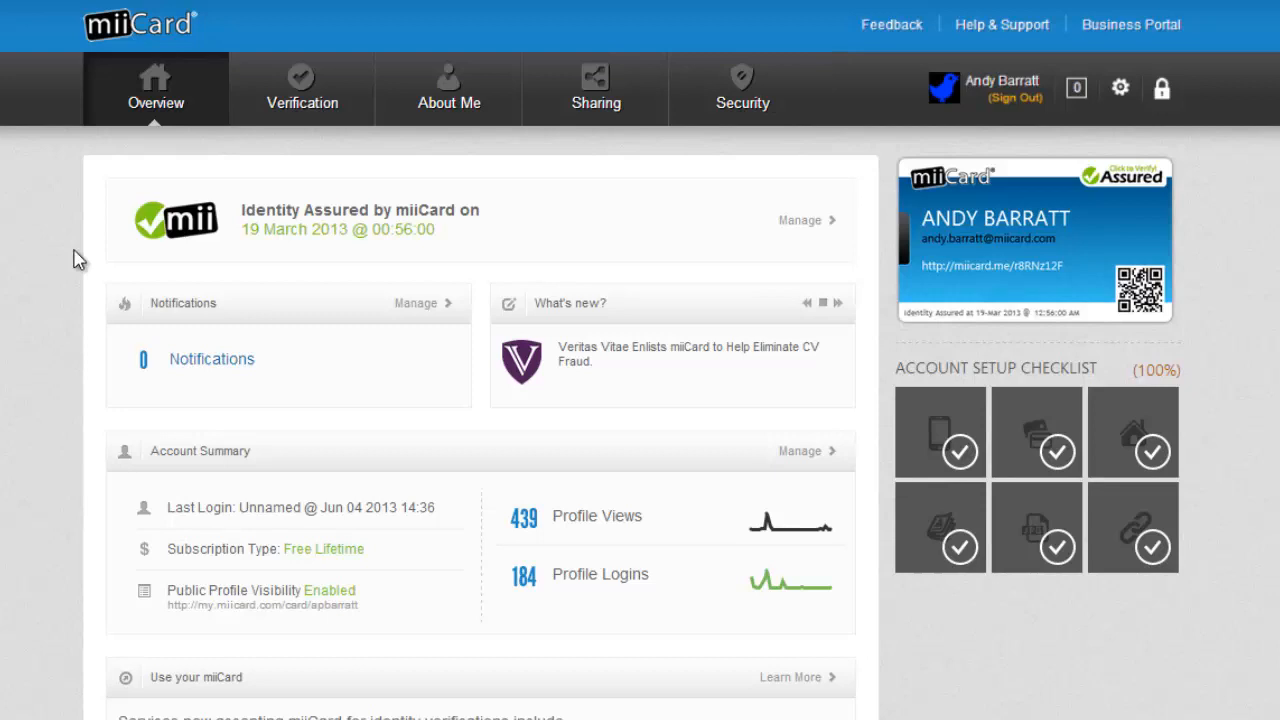
pyautogui.moveTo(449, 103)
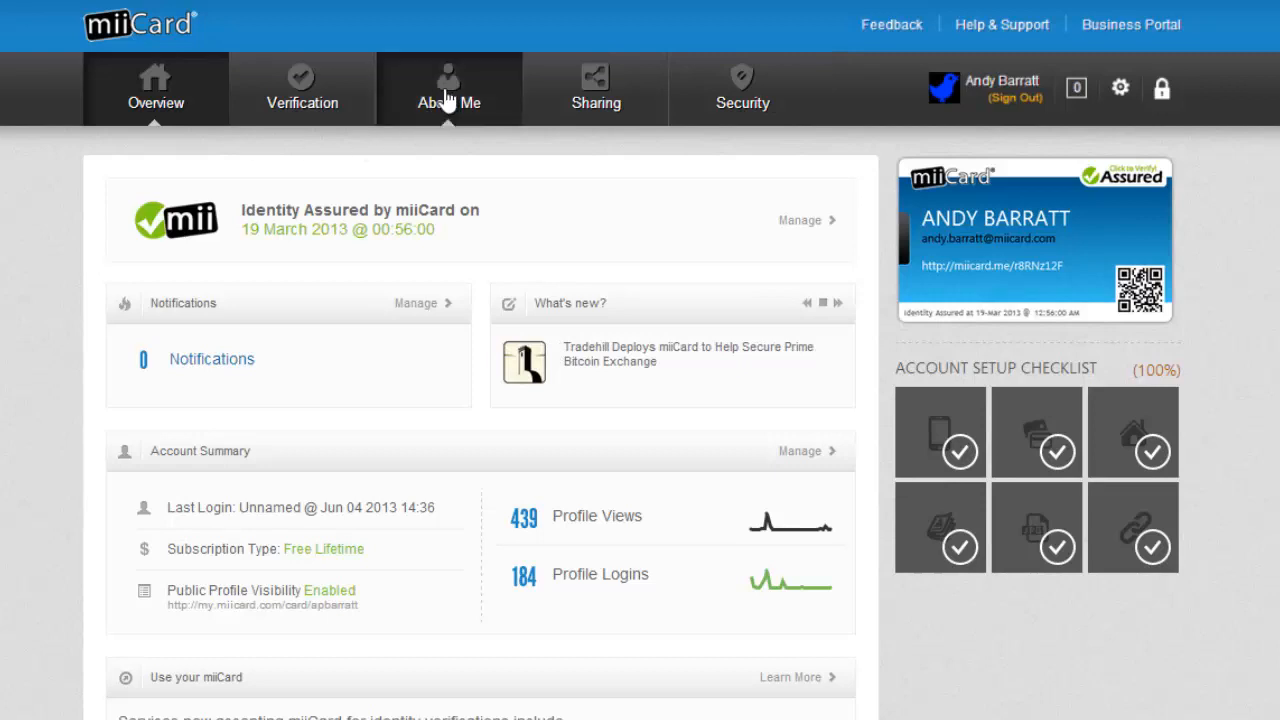
pyautogui.click(448, 88)
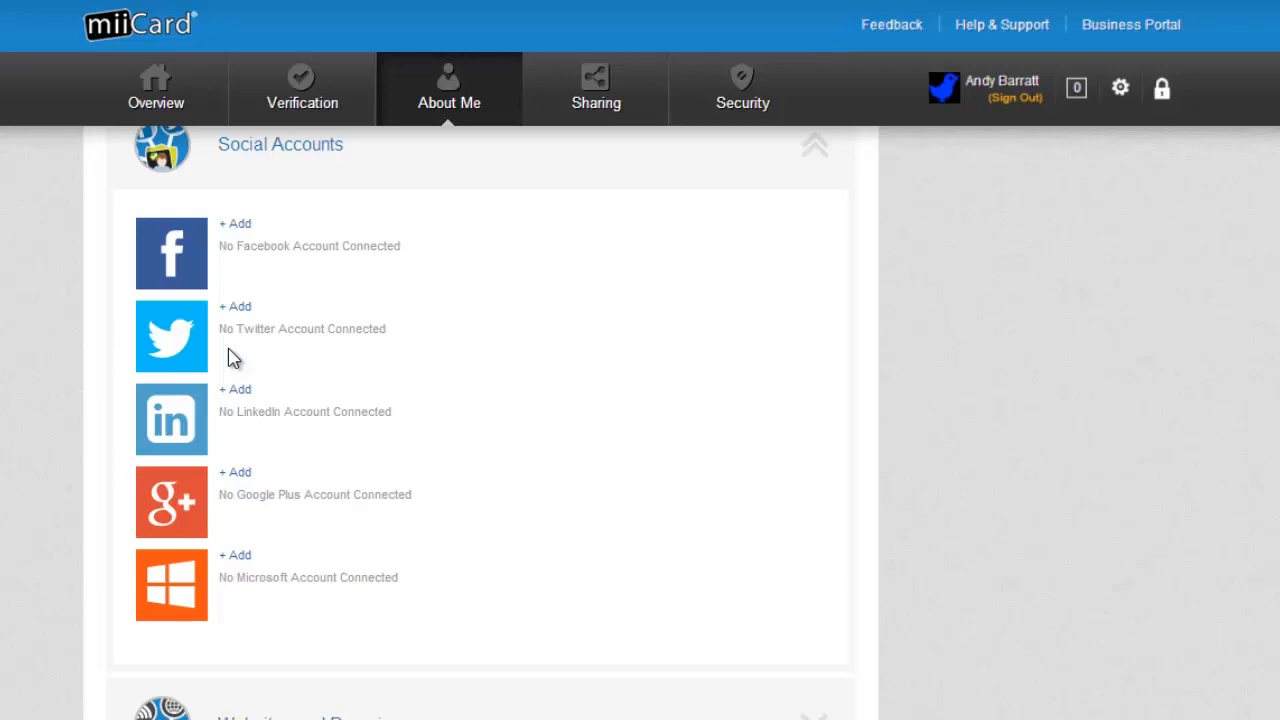
pyautogui.click(234, 306)
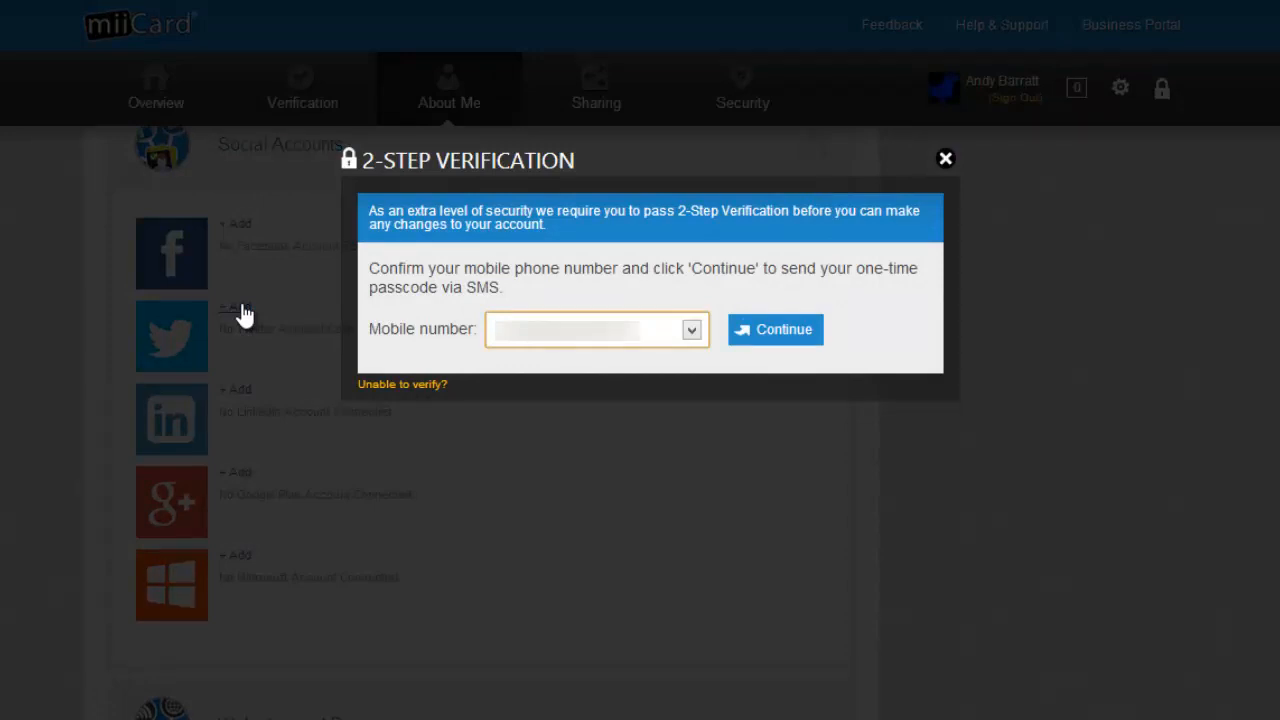
pyautogui.click(775, 329)
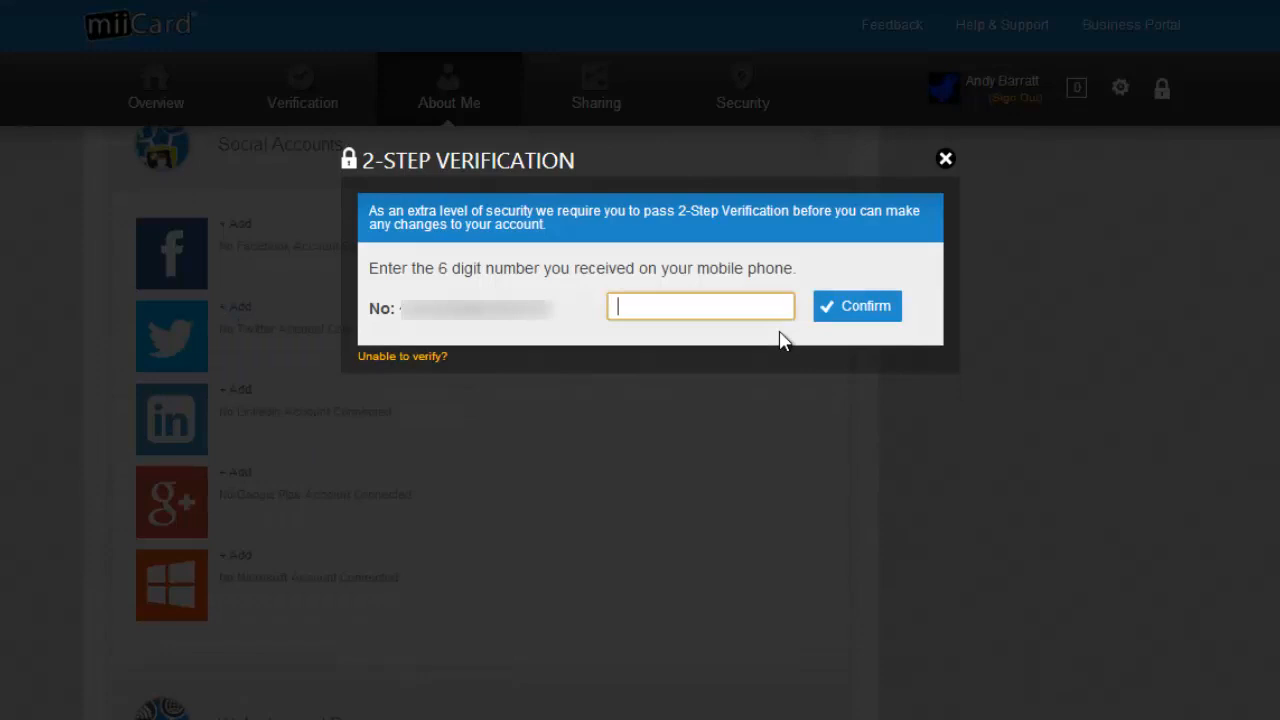
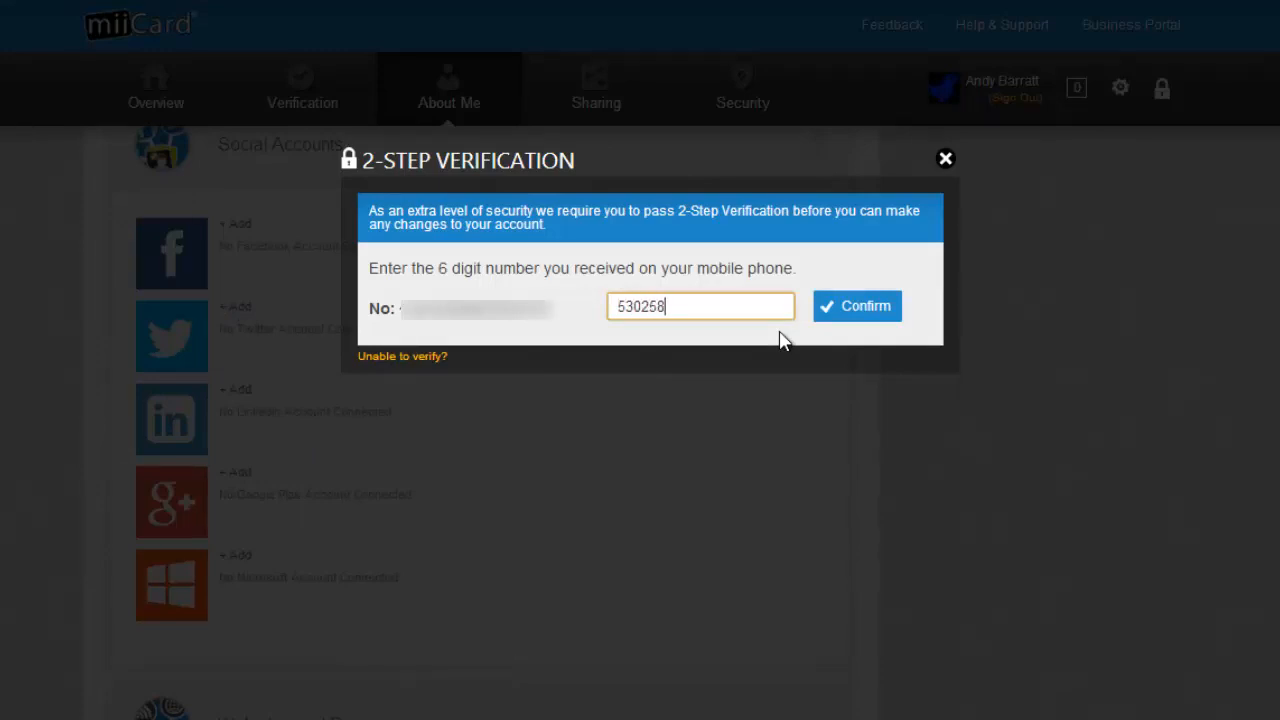
pyautogui.click(856, 306)
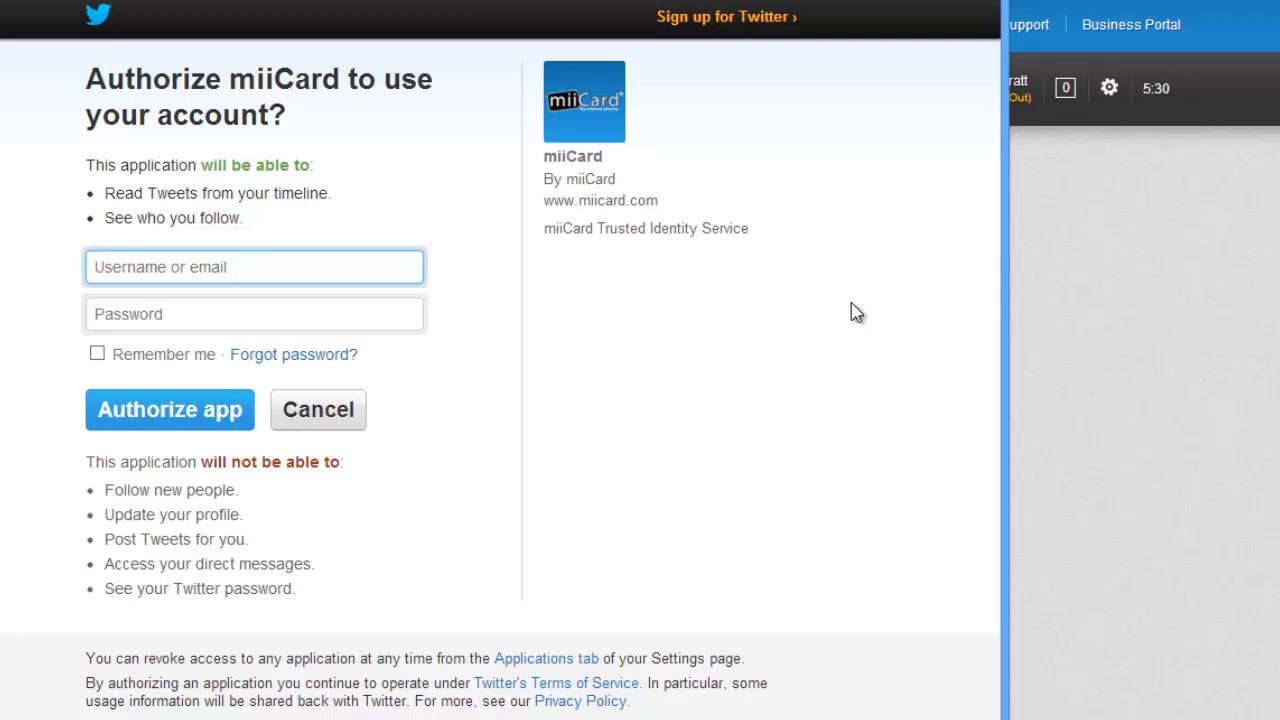
# Step: Sign in to Twitter as 'apbar' and authorize the miiCard app
pyautogui.write('apbarratt')
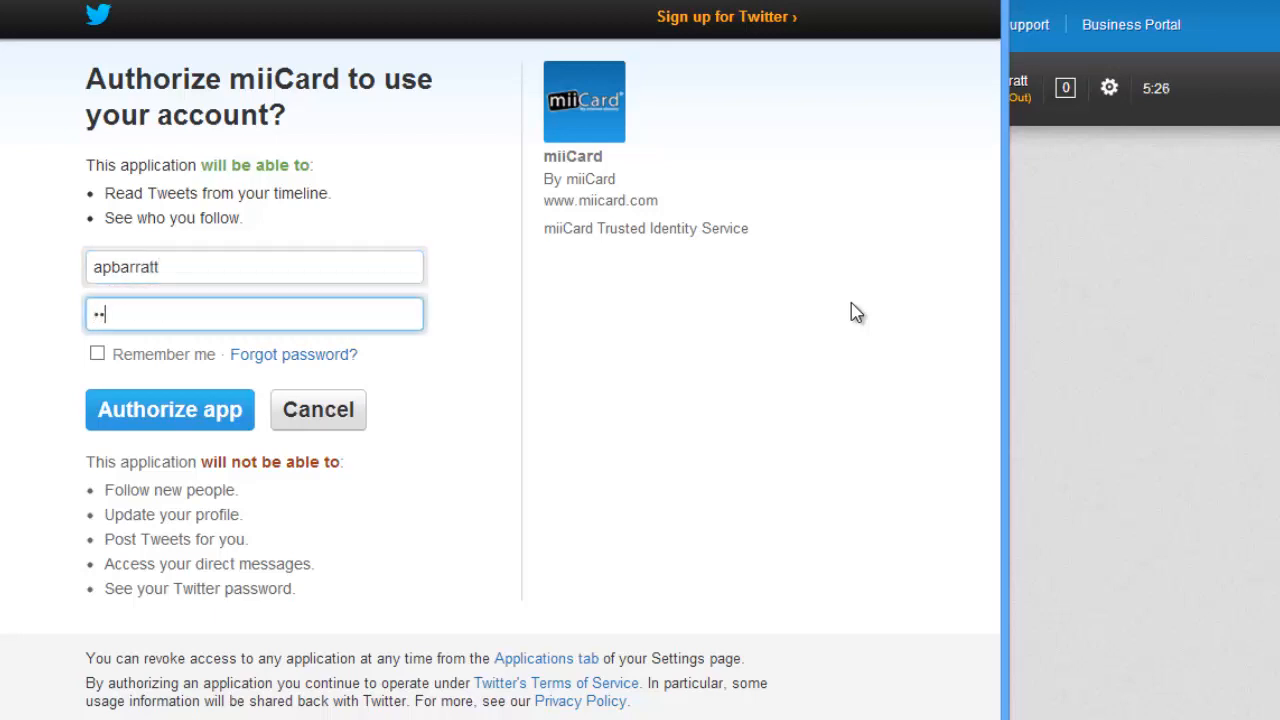
pyautogui.write('password')
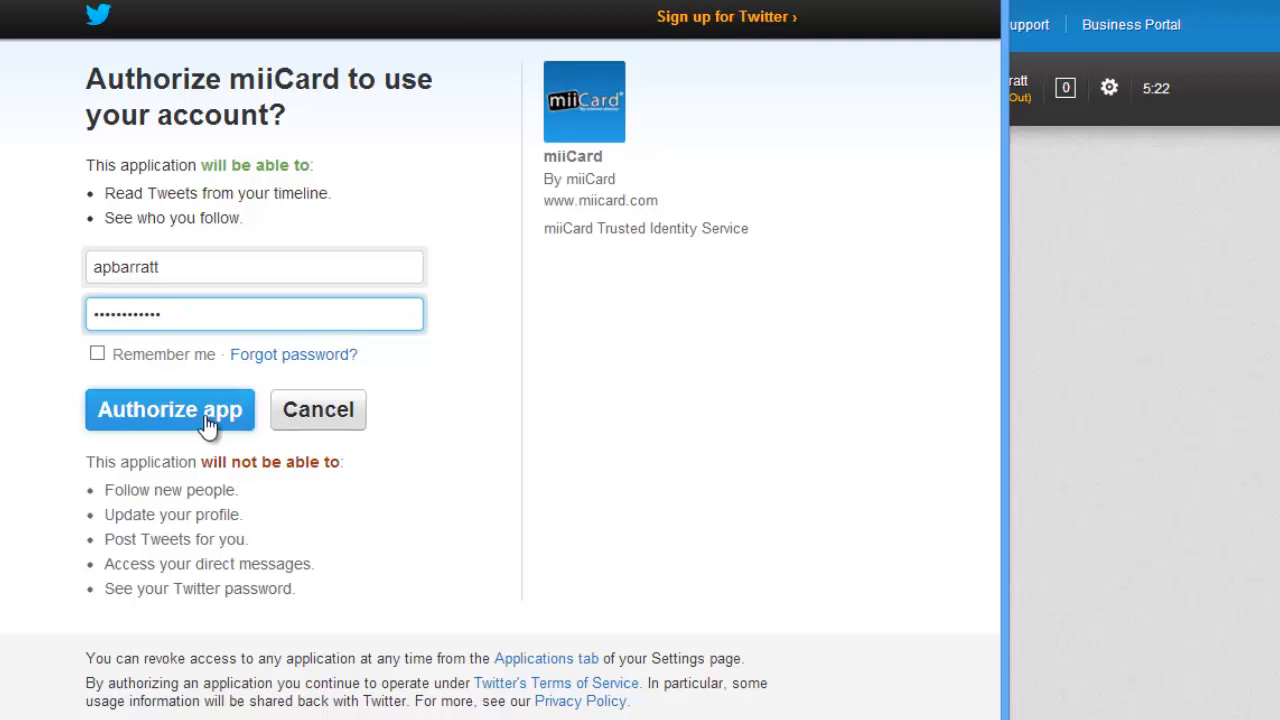
pyautogui.click(170, 410)
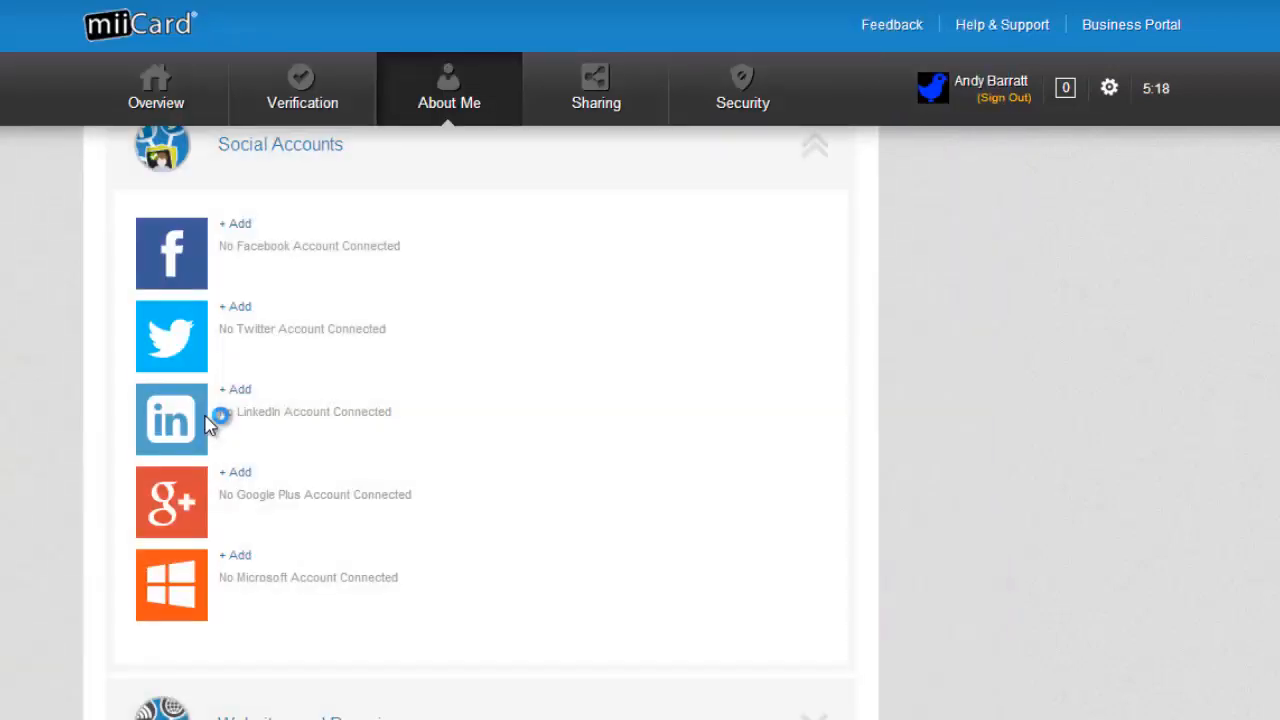
# Step: Scroll About Me to show Twitter listed as verified under Social Accounts
pyautogui.scroll(3)
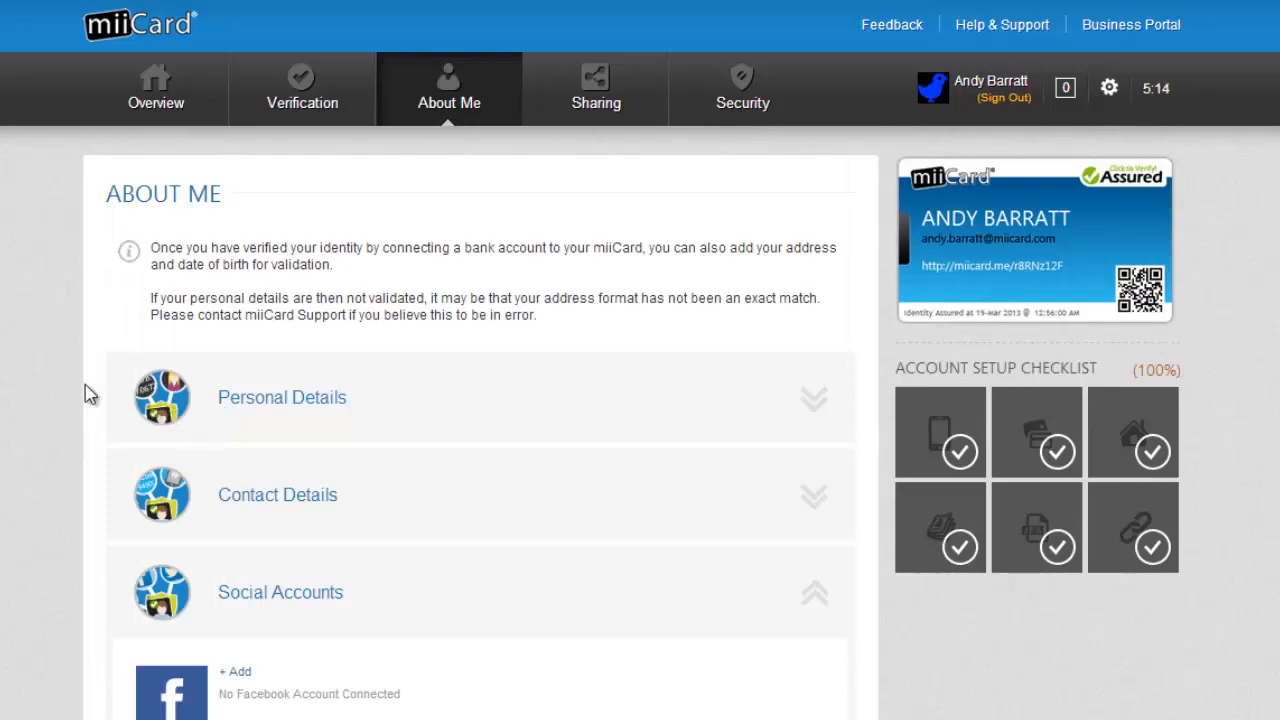
pyautogui.scroll(-3)
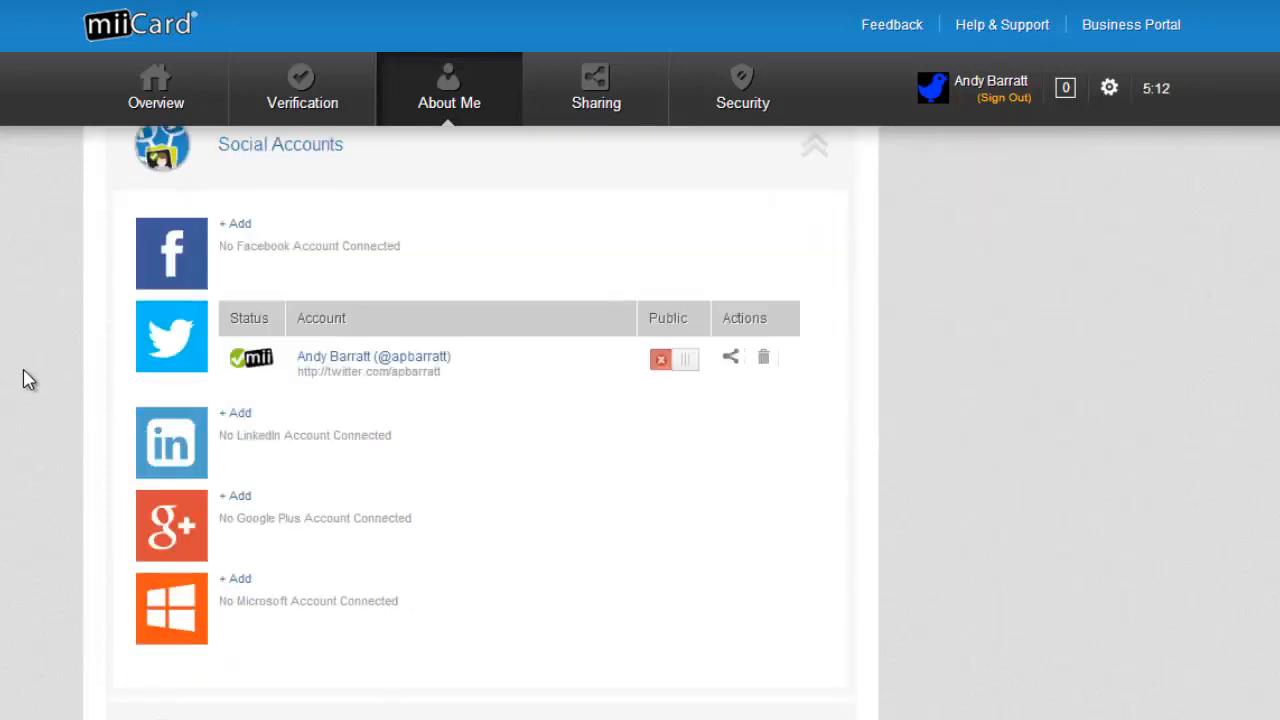
pyautogui.moveTo(705, 503)
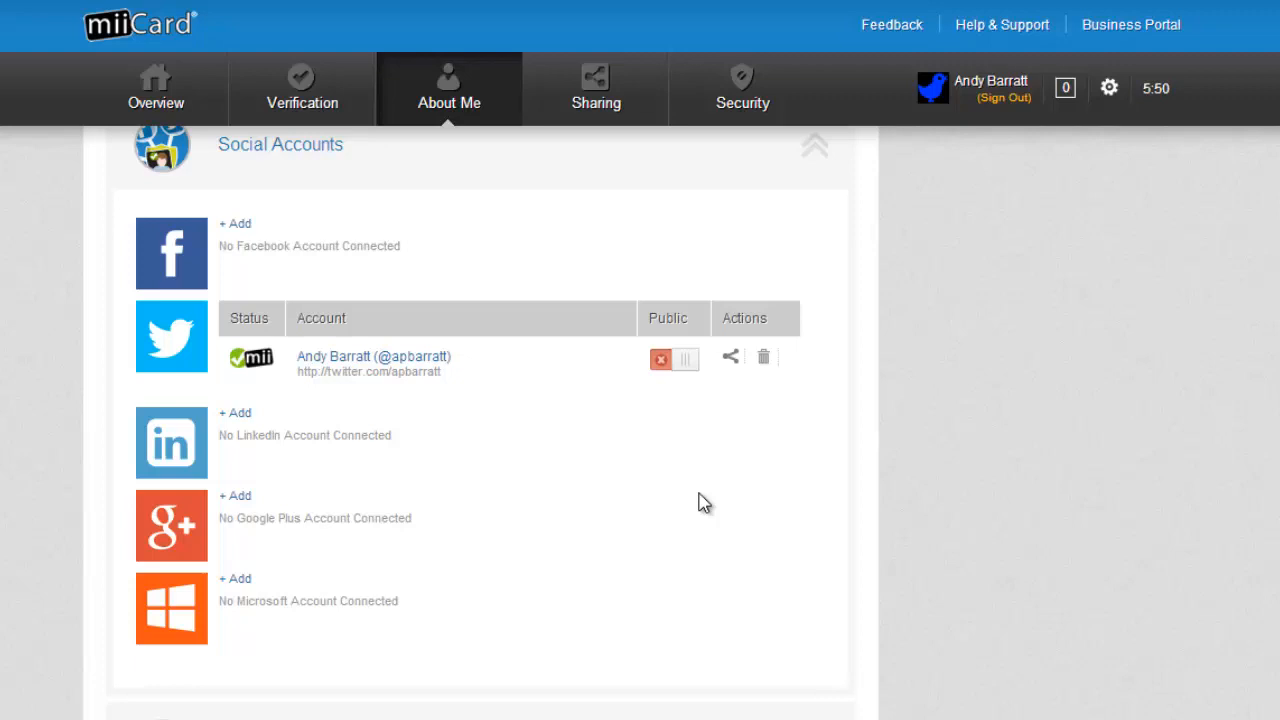
pyautogui.moveTo(678, 380)
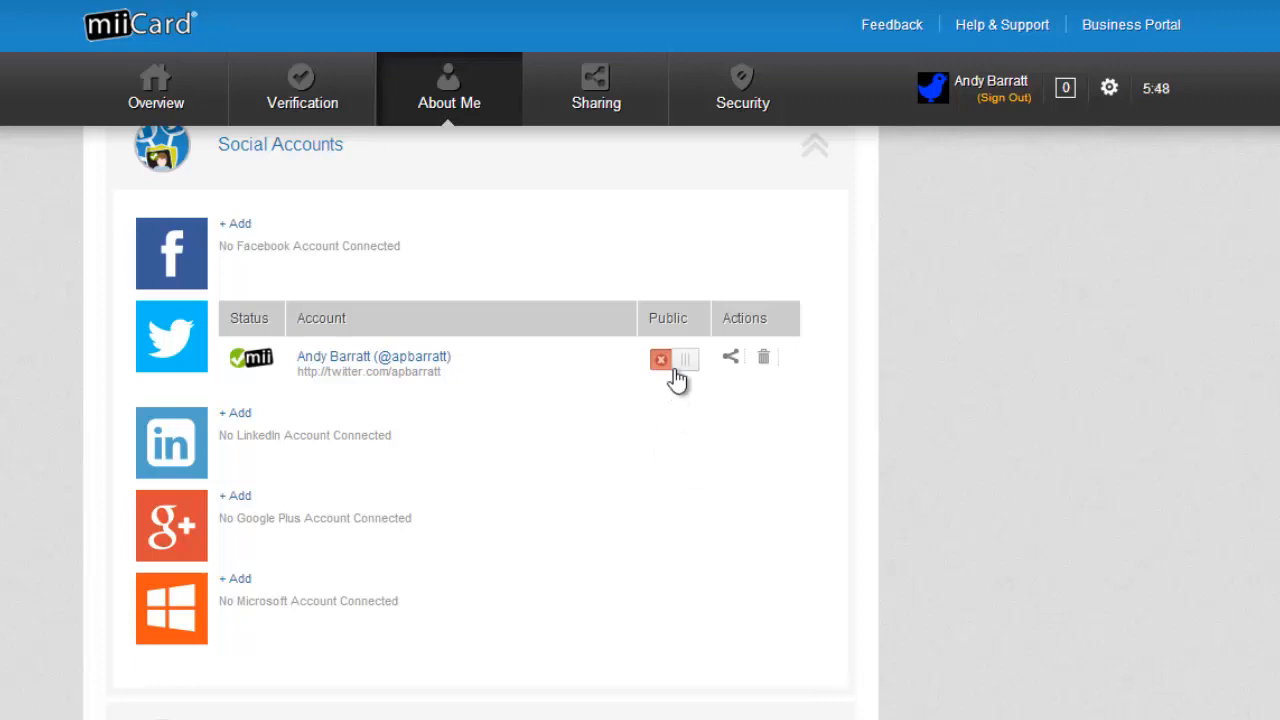
# Step: Switch on the Public toggle for the connected Twitter account
pyautogui.click(688, 359)
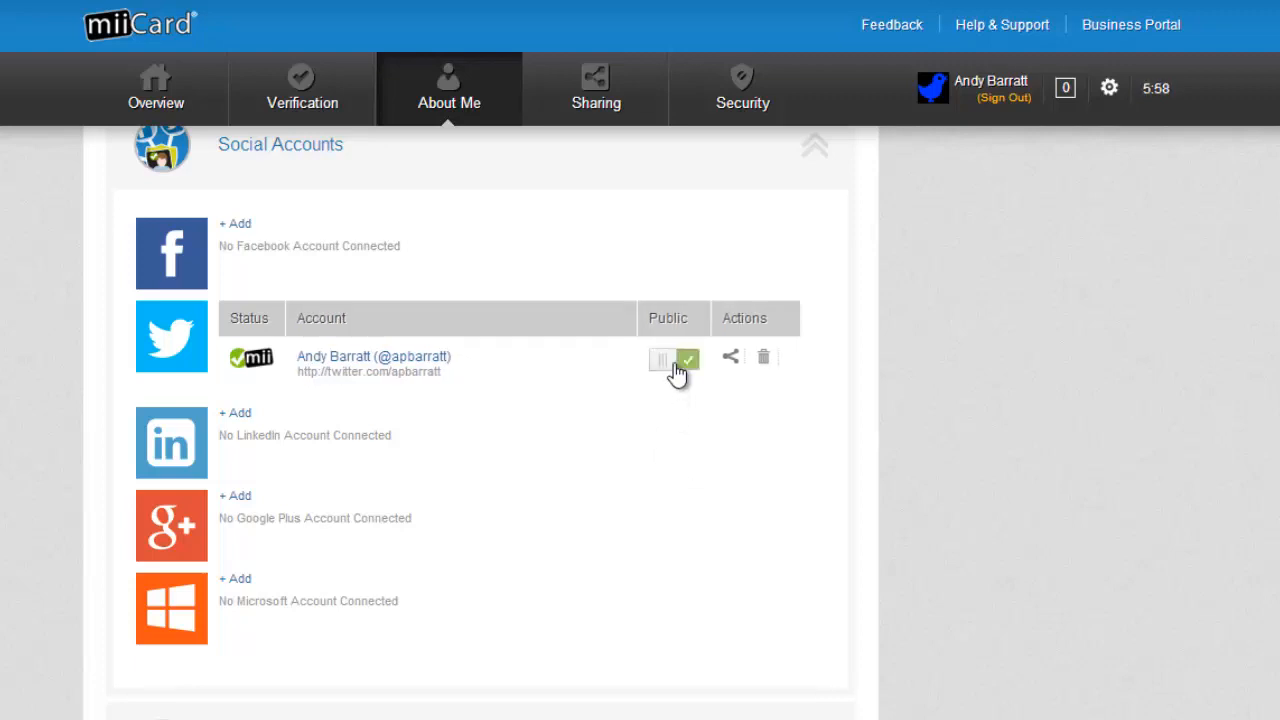